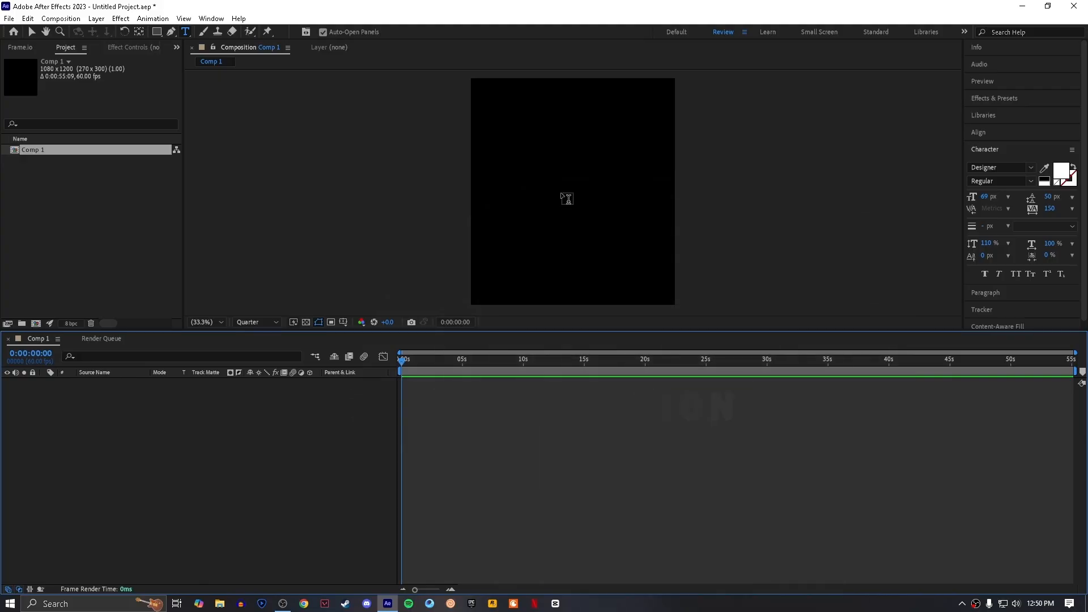
# - Create a white 'YOUR TEXT' title layer and set its font to Baloo
pyautogui.click(567, 200)
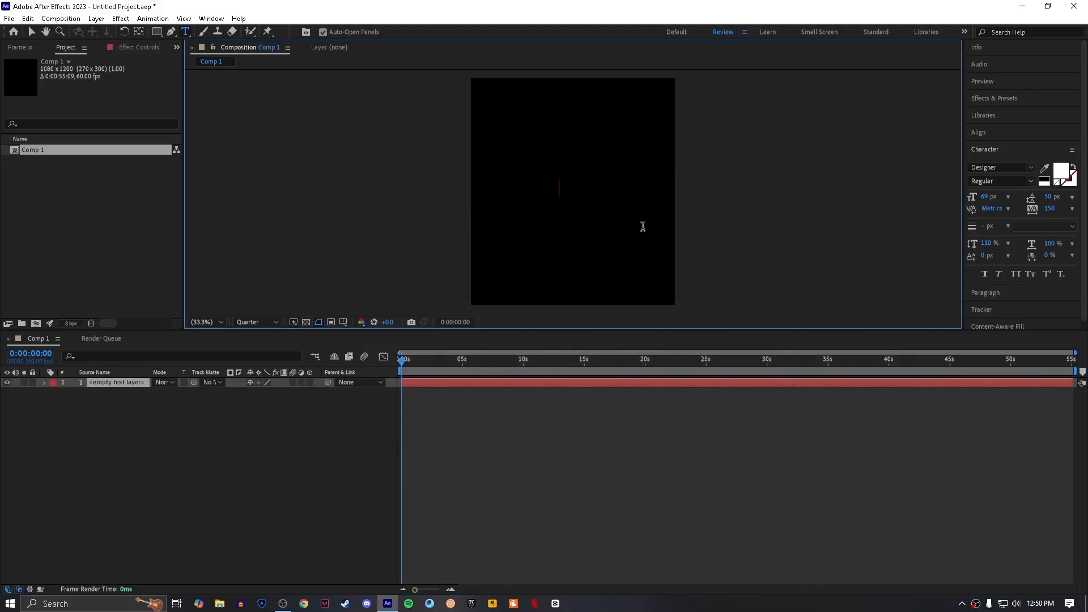
pyautogui.write('YOUR TEXT')
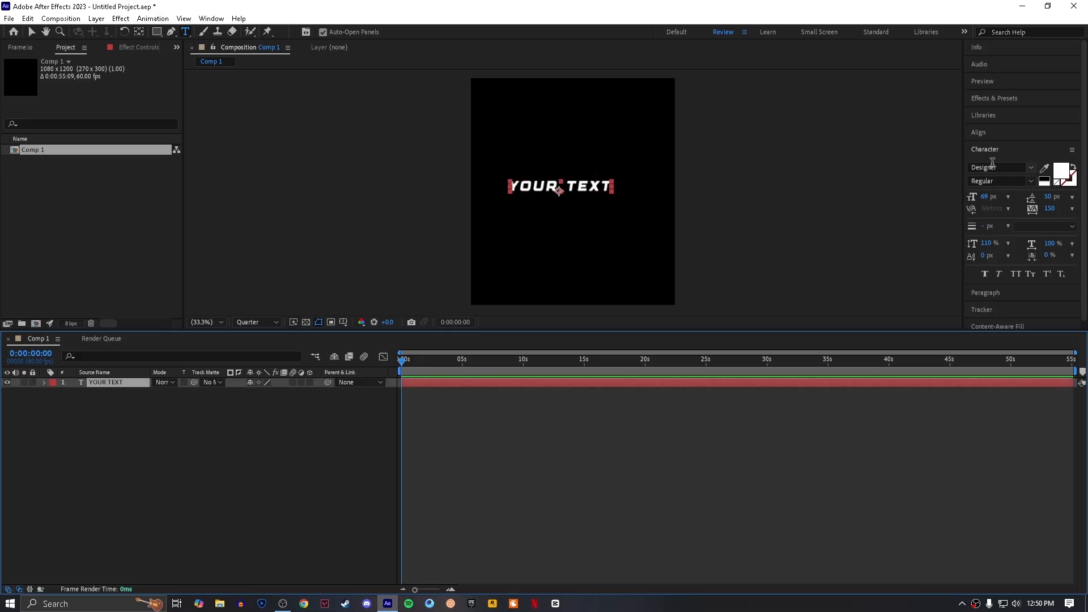
pyautogui.write('ba')
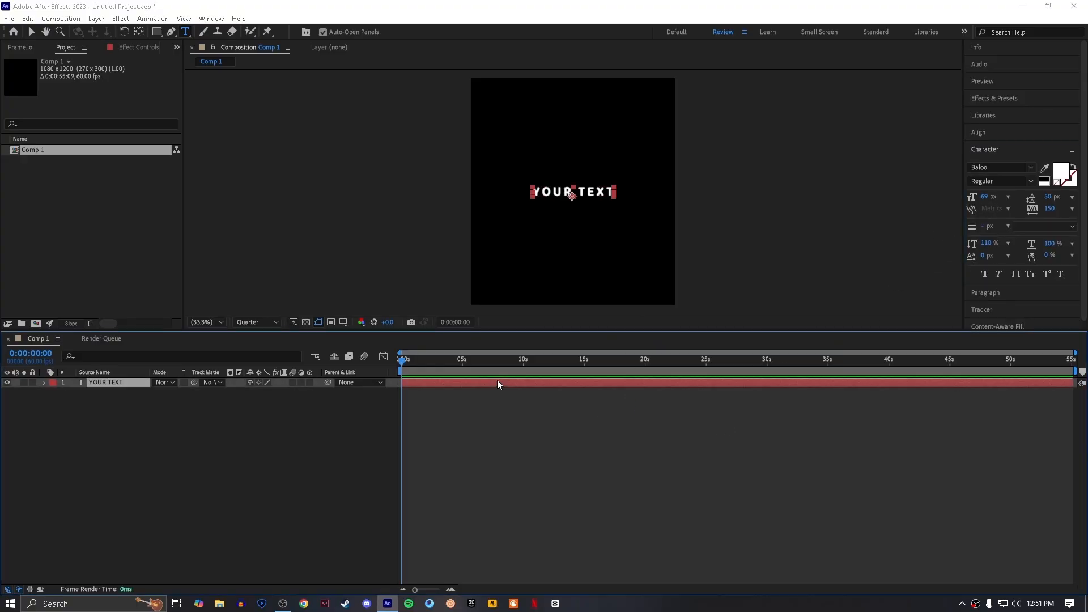
pyautogui.write('slow')
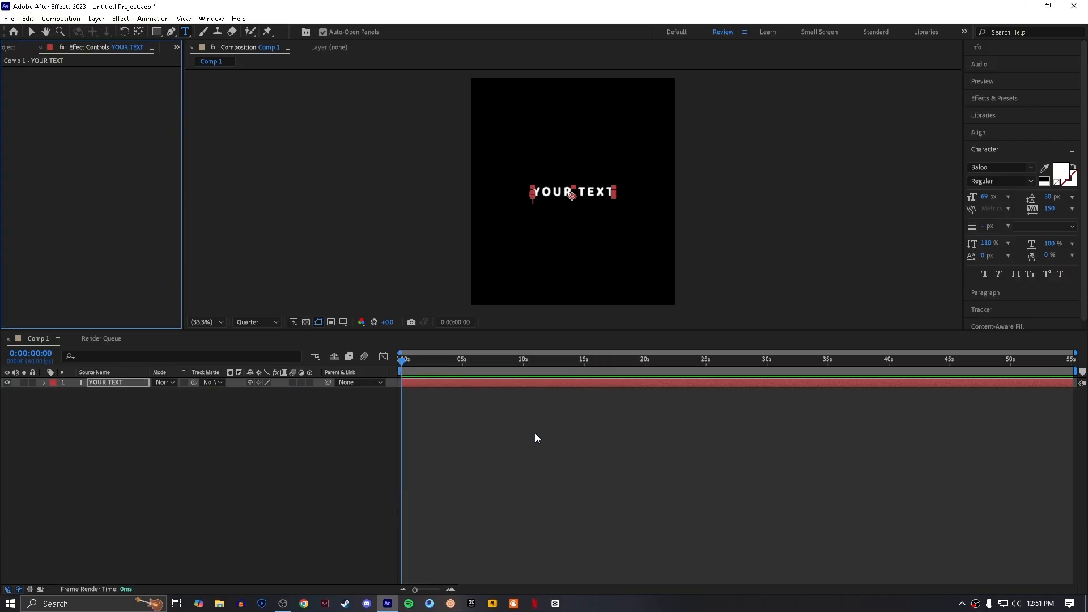
# - Apply a fade text preset to YOUR TEXT and scrub the timeline to preview the letter fade
pyautogui.click(410, 359)
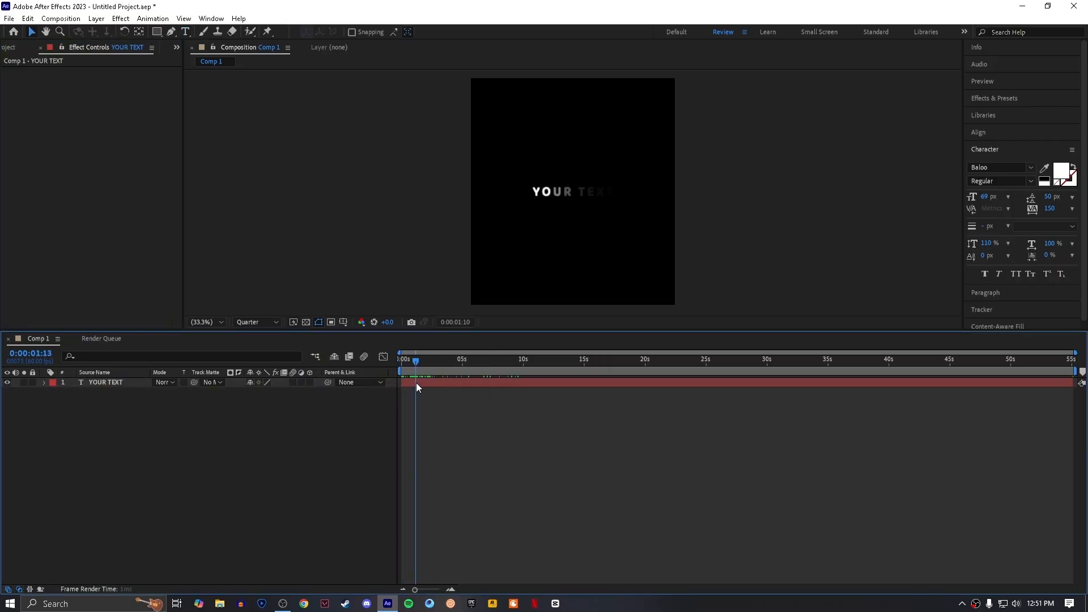
pyautogui.write('fad')
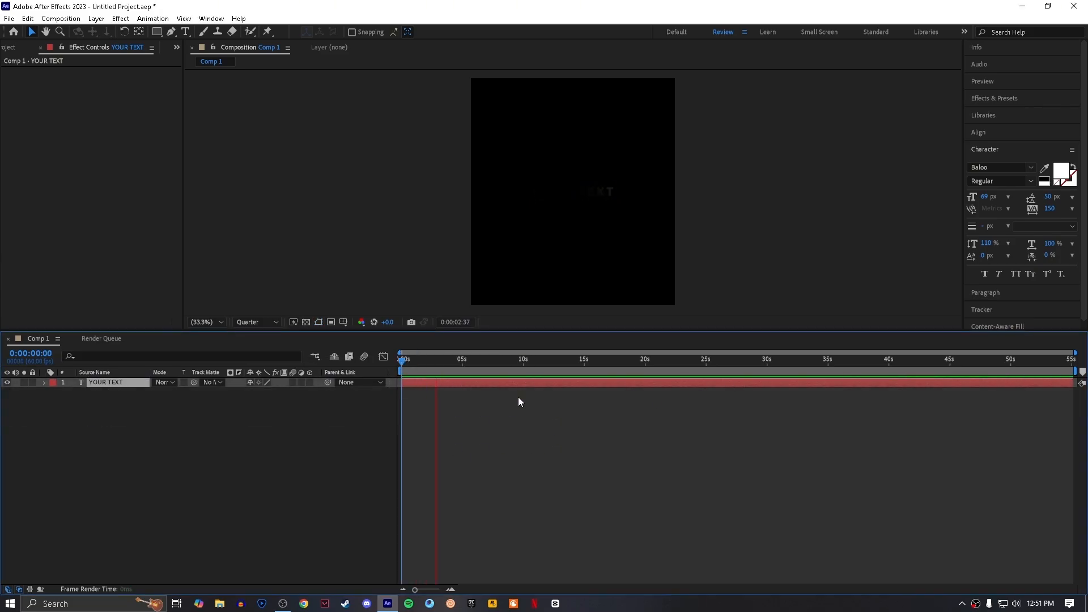
pyautogui.moveTo(402, 360); pyautogui.dragTo(420, 359)
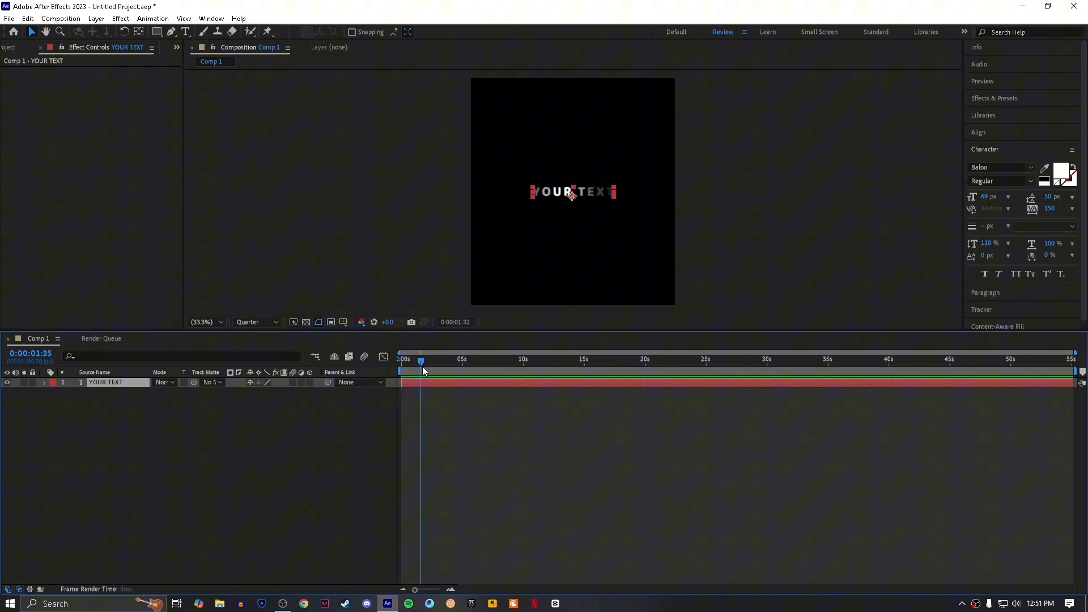
# - Apply Bevel Alpha and a flicker text preset, revealing its range selectors and colour wiggler
pyautogui.write('b')
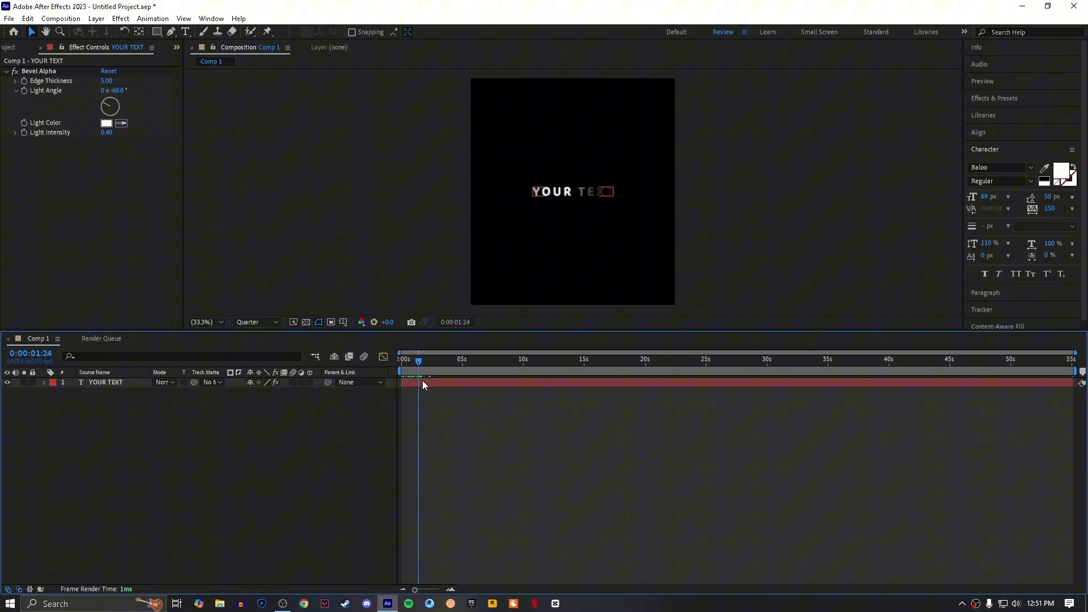
pyautogui.write('flic')
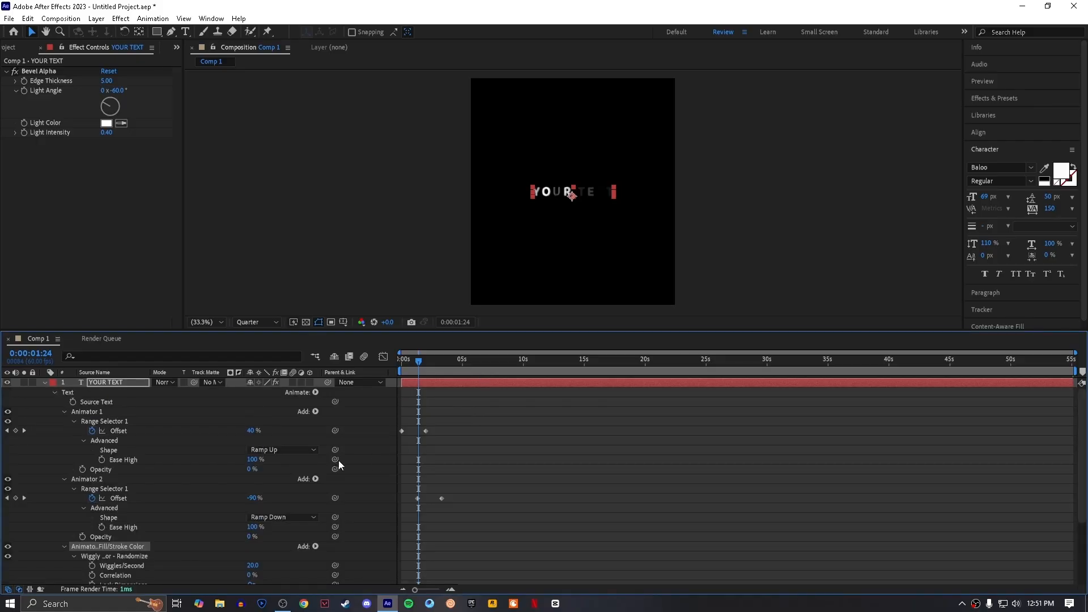
pyautogui.scroll(-3)
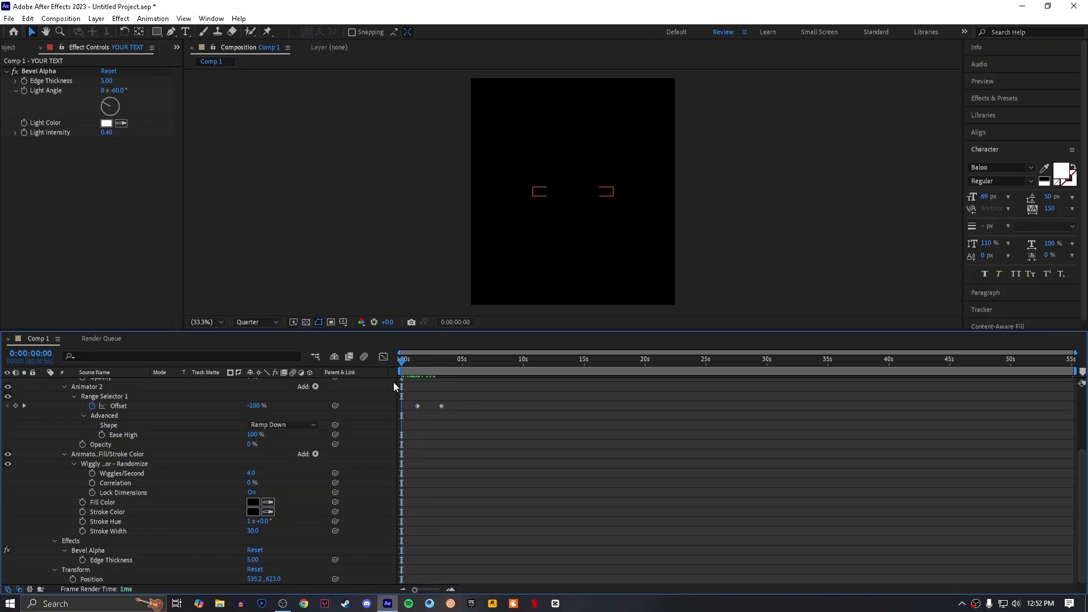
# - Set the YOUR TEXT fill colour to orange and preview the glow further along the timeline
pyautogui.click(252, 502)
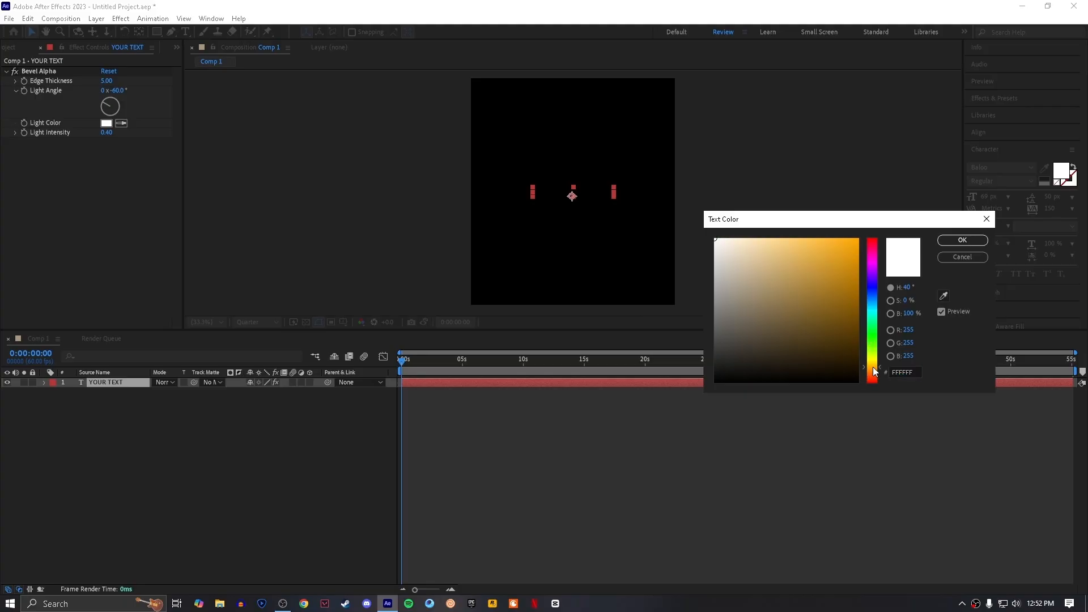
pyautogui.click(962, 240)
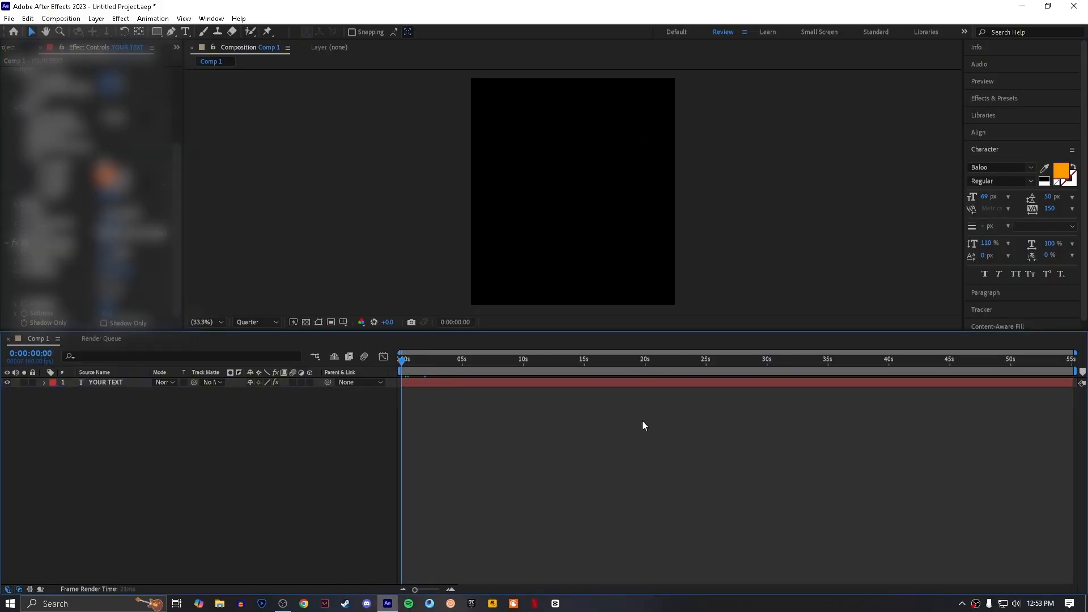
pyautogui.click(406, 359)
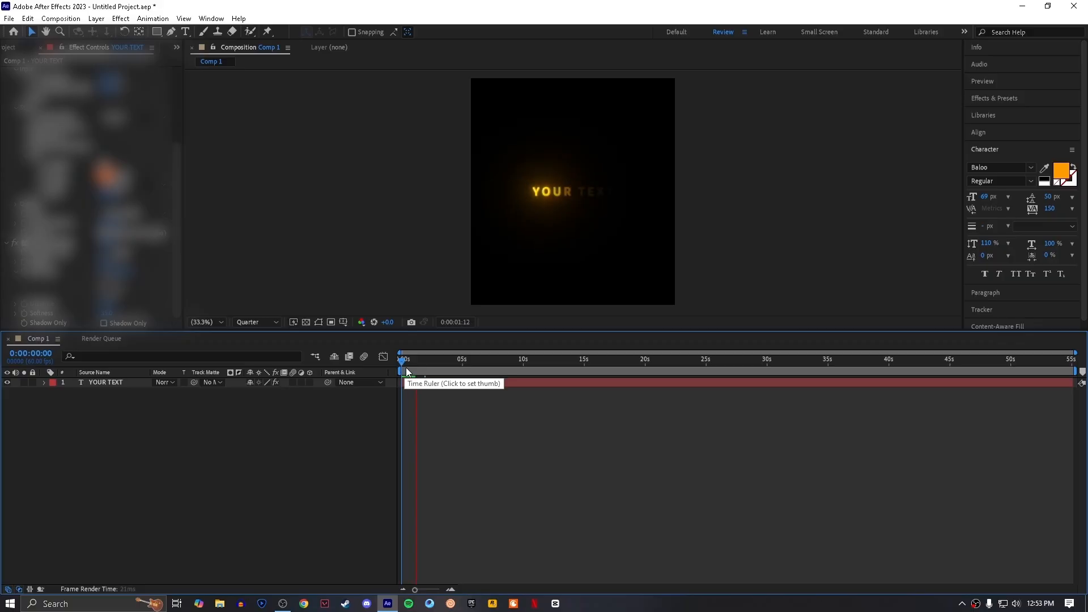
pyautogui.click(428, 359)
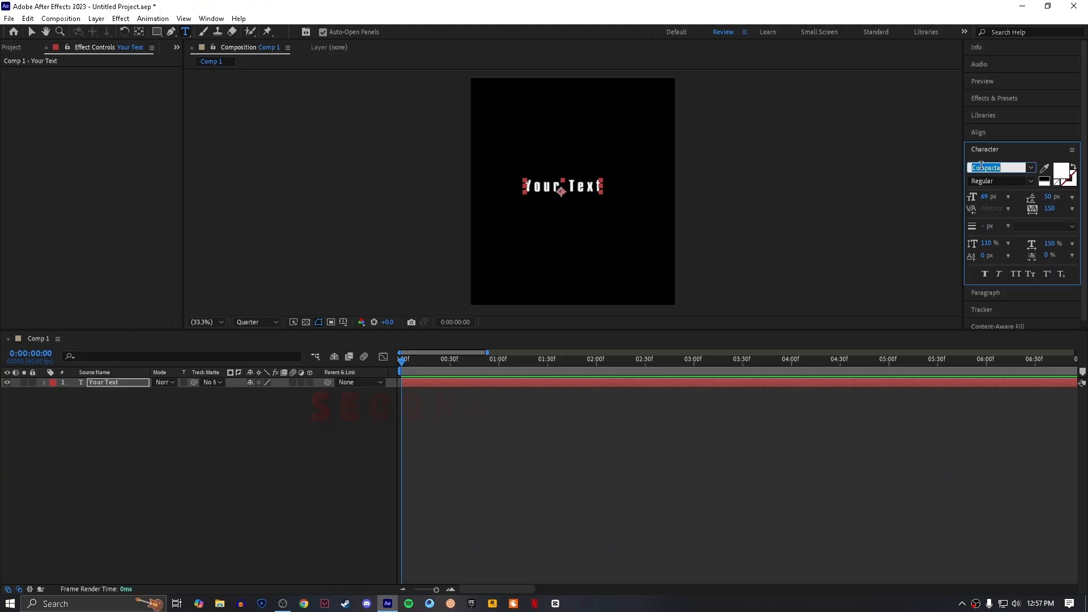
# - Switch Your Text to the Cream Cake script font and view it at full resolution, zoomed in
pyautogui.click(1030, 168)
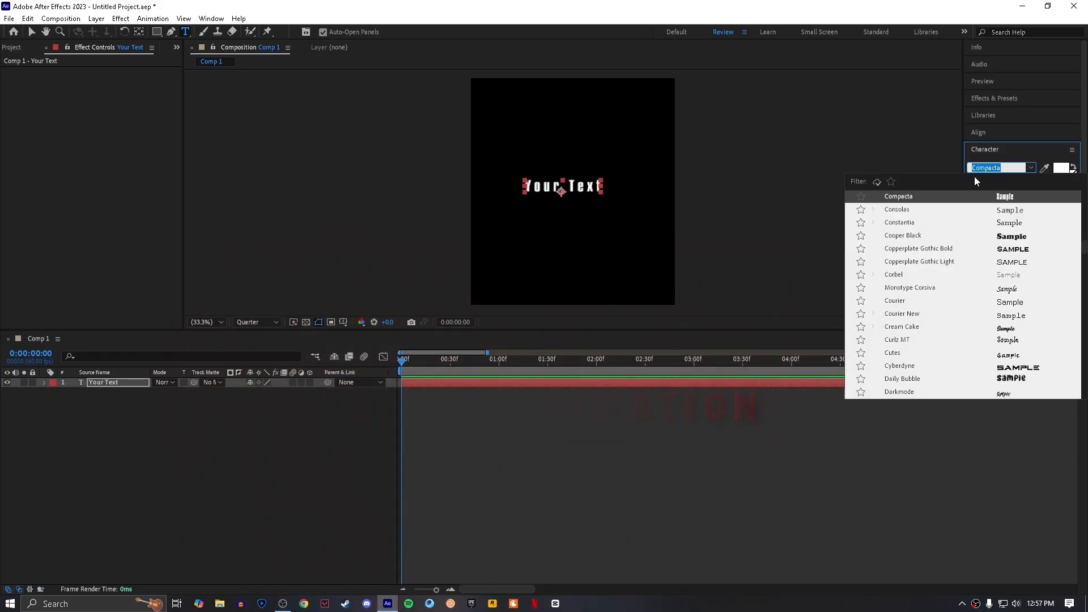
pyautogui.write('cre')
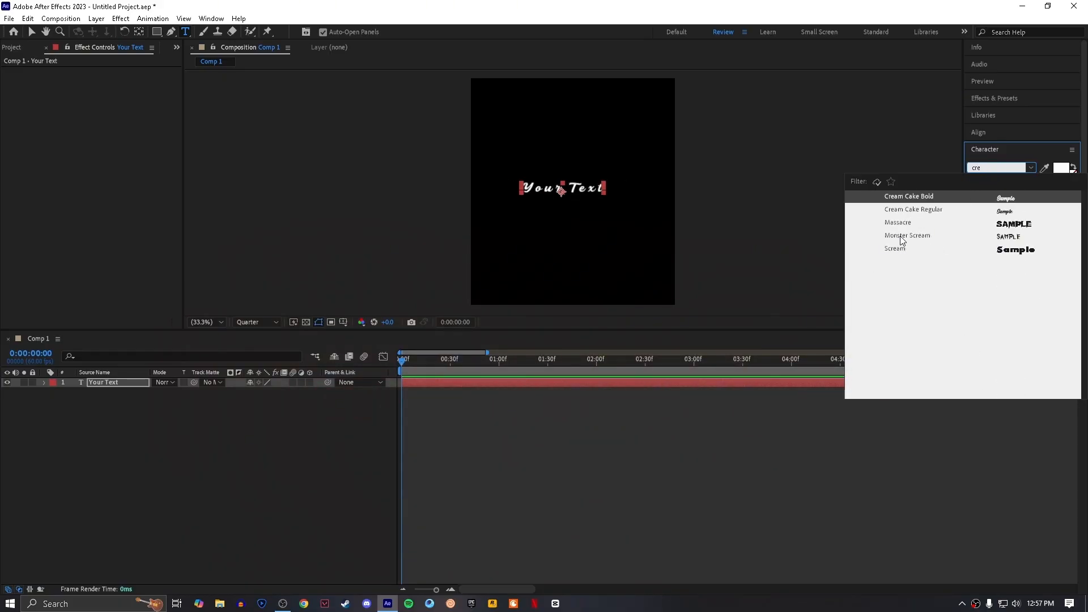
pyautogui.click(914, 208)
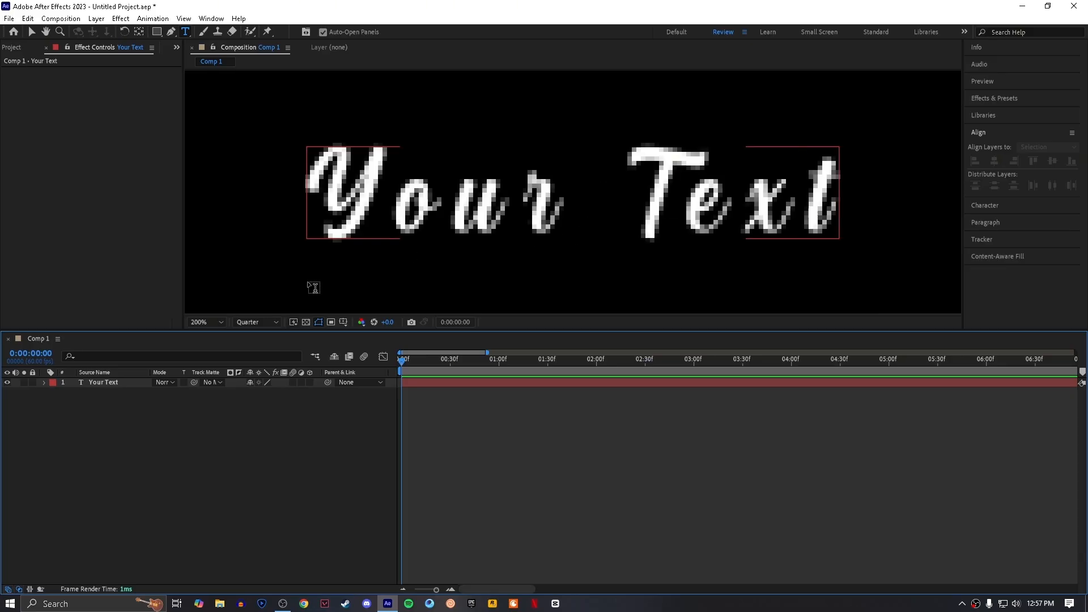
pyautogui.click(255, 321)
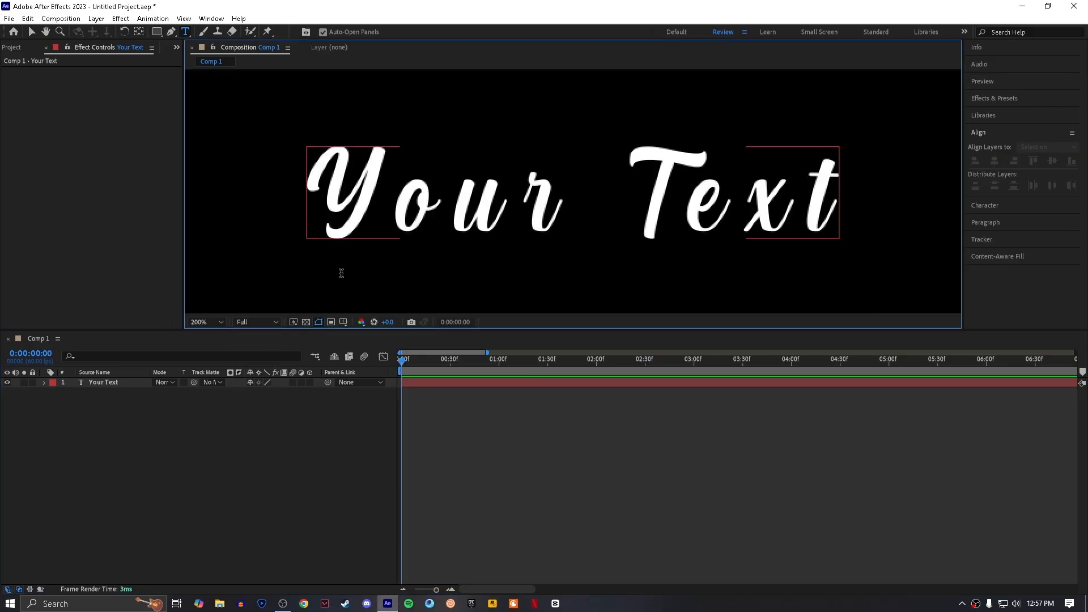
pyautogui.click(198, 321)
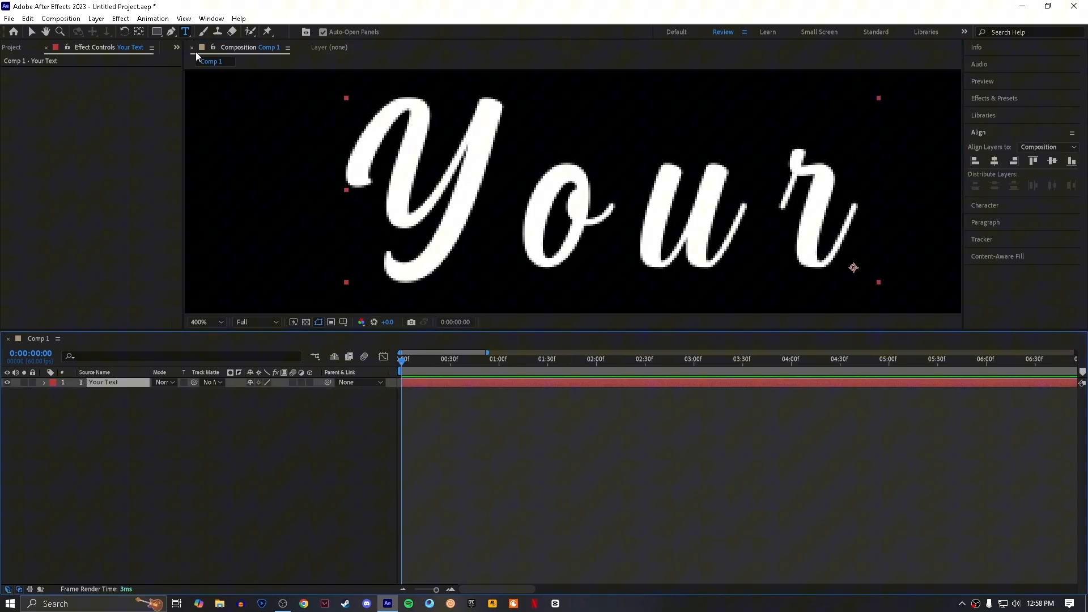
# - Trace Pen-tool mask paths along the script letters and apply a Stroke effect using Mask 1
pyautogui.click(202, 321)
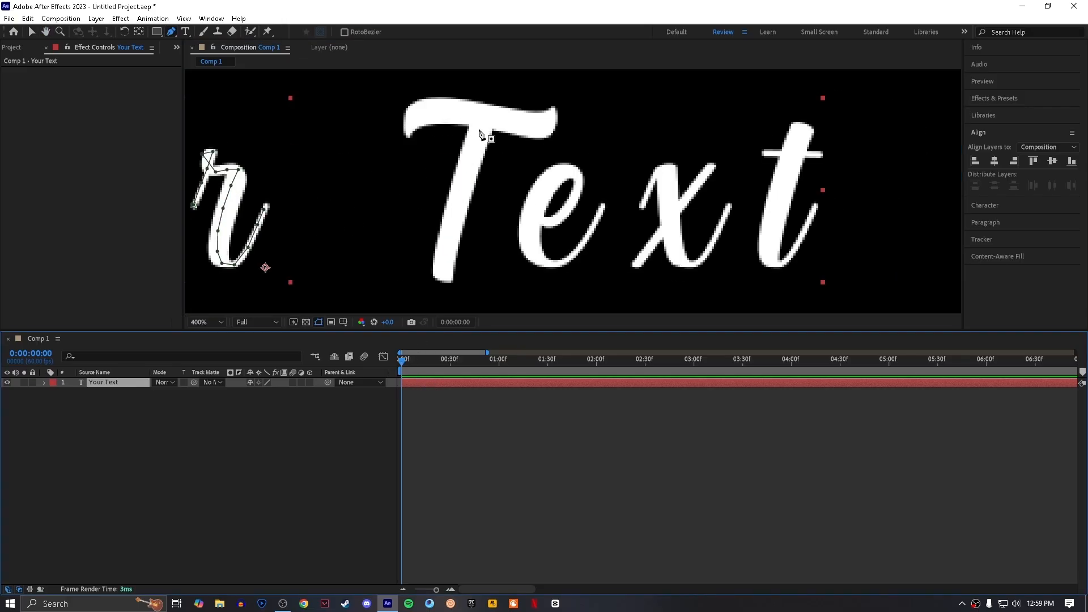
pyautogui.click(478, 129)
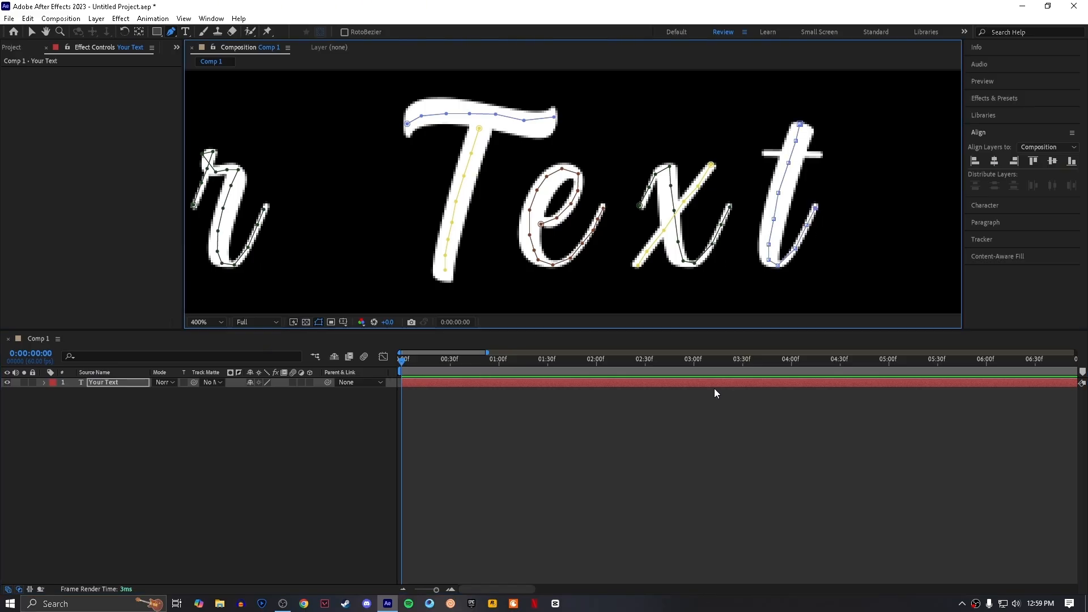
pyautogui.click(255, 320)
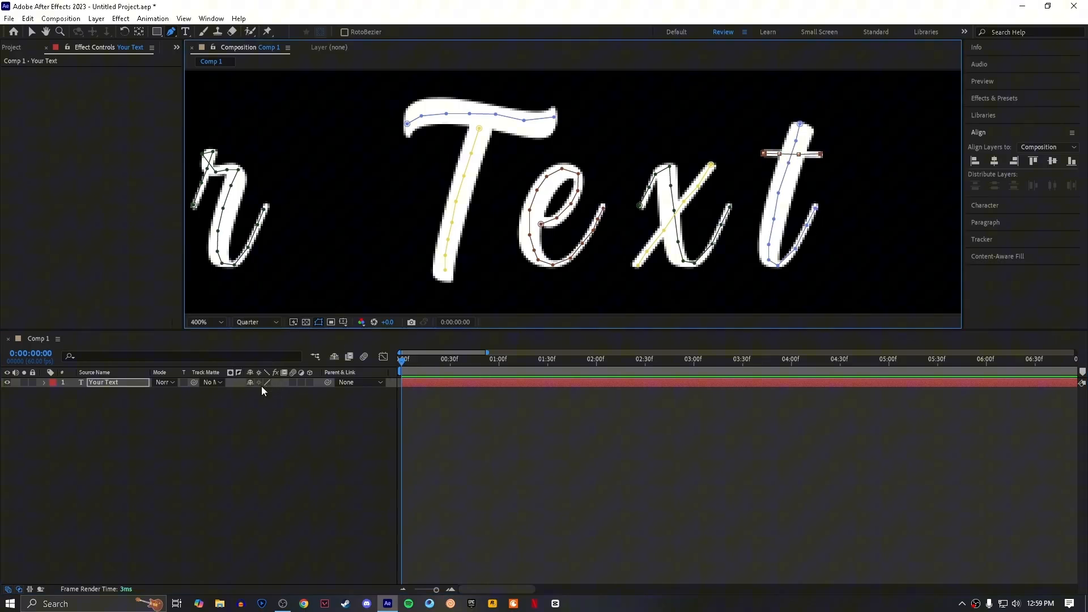
pyautogui.write('s')
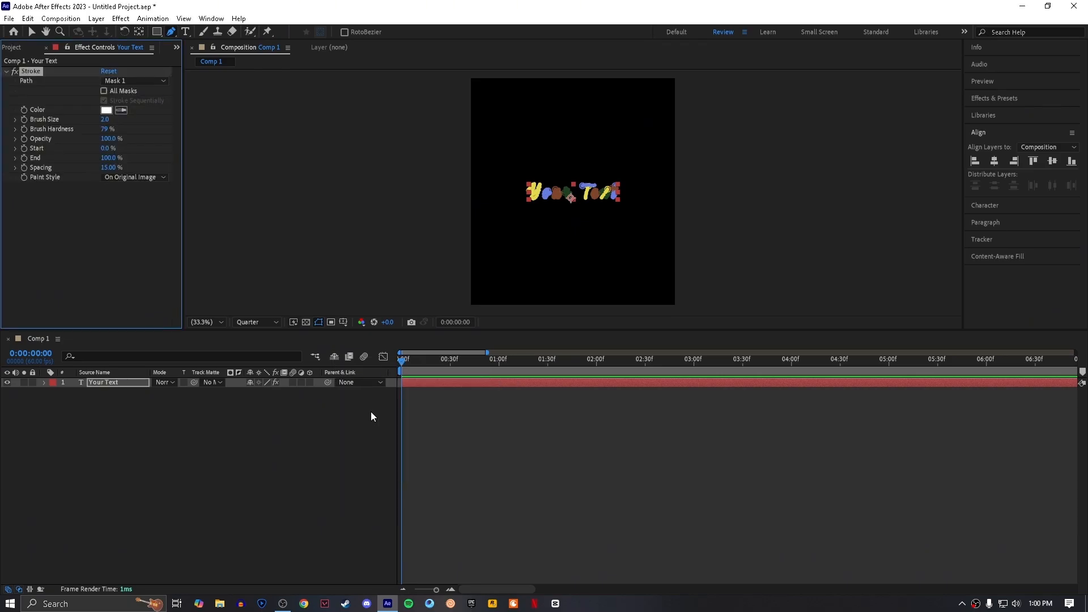
# - Set the Stroke to follow all masks sequentially and reveal the original text image
pyautogui.click(134, 177)
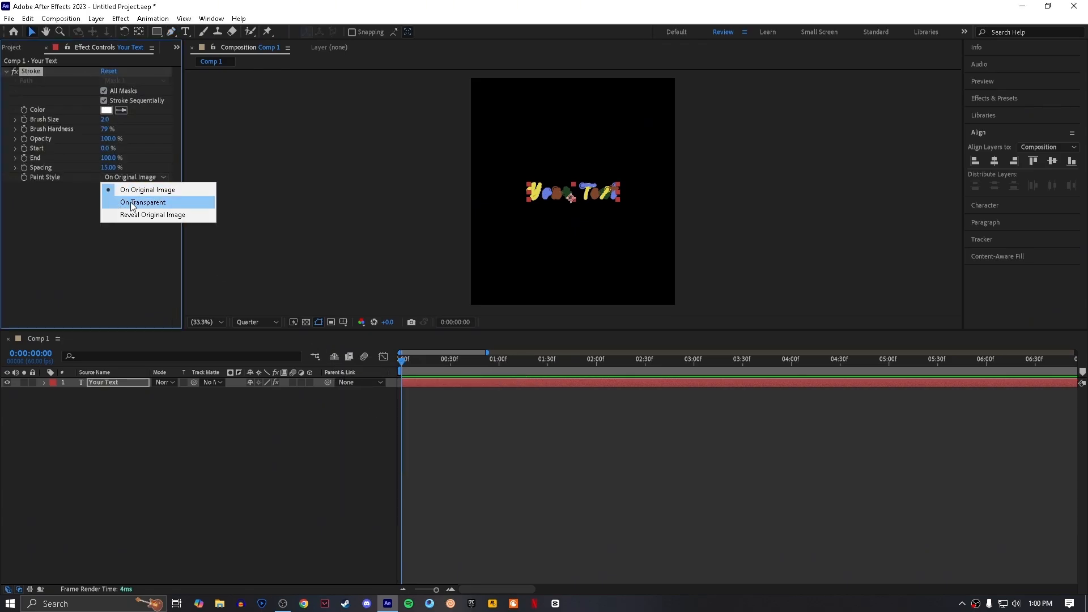
pyautogui.click(153, 214)
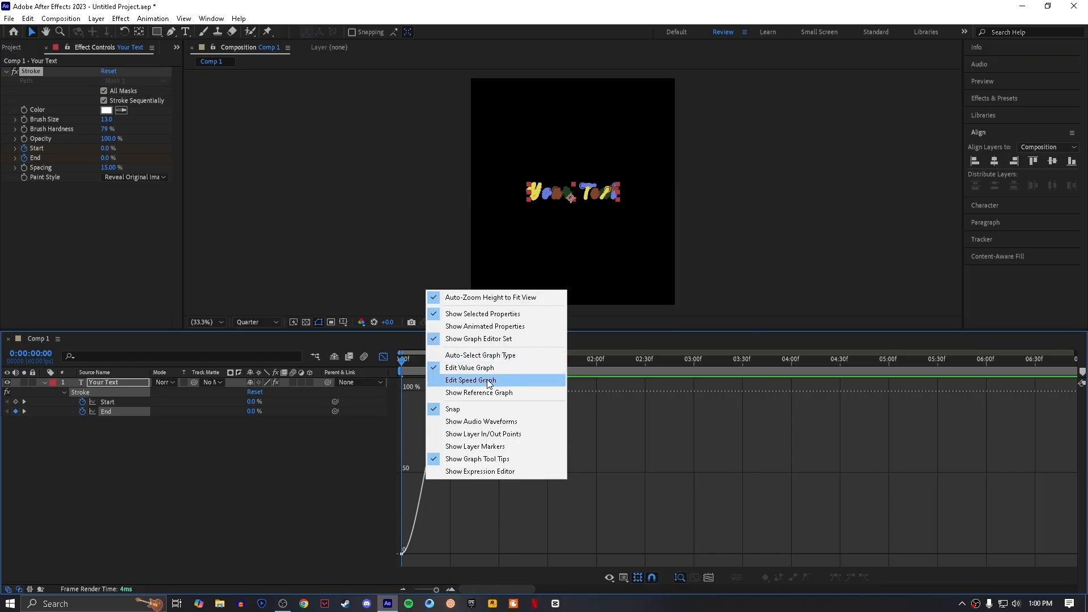
# - Shape the speed graph so Start and End keyframes ease in and out, then return to frame 0
pyautogui.click(469, 379)
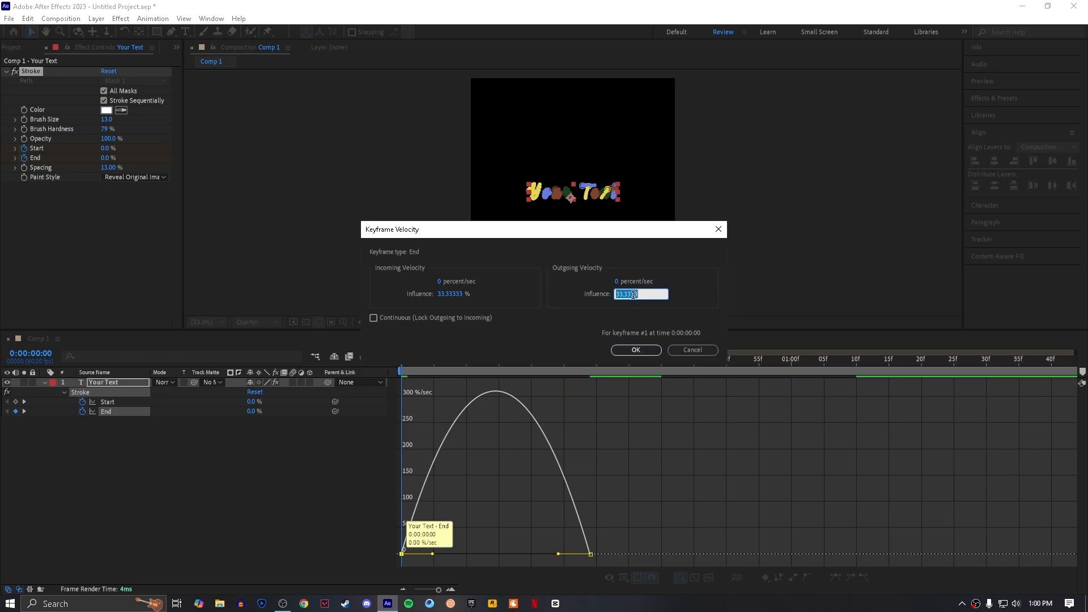
pyautogui.click(634, 350)
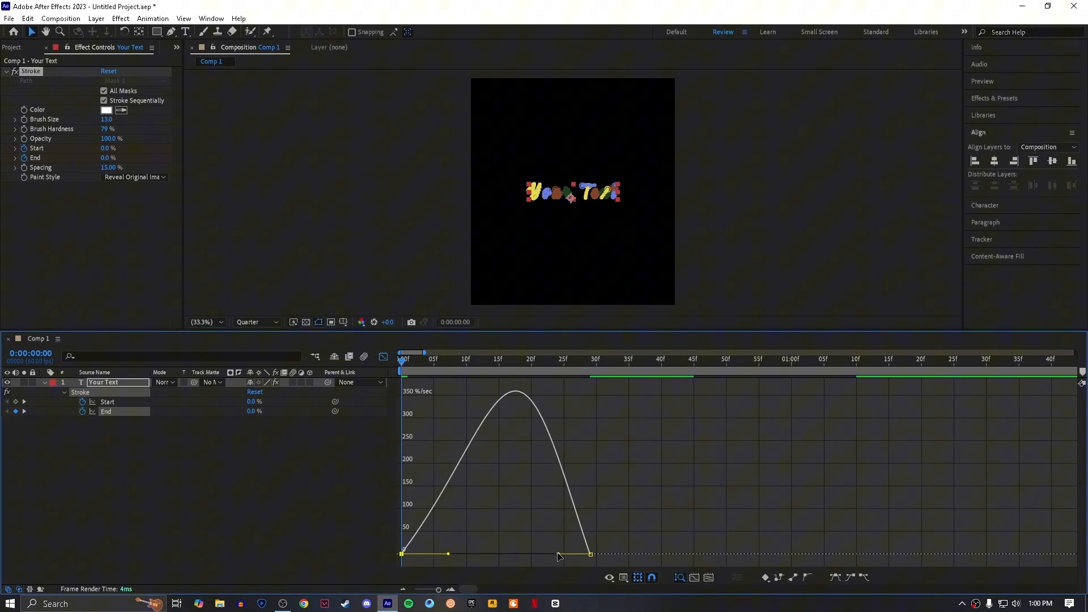
pyautogui.moveTo(562, 555); pyautogui.dragTo(527, 555)
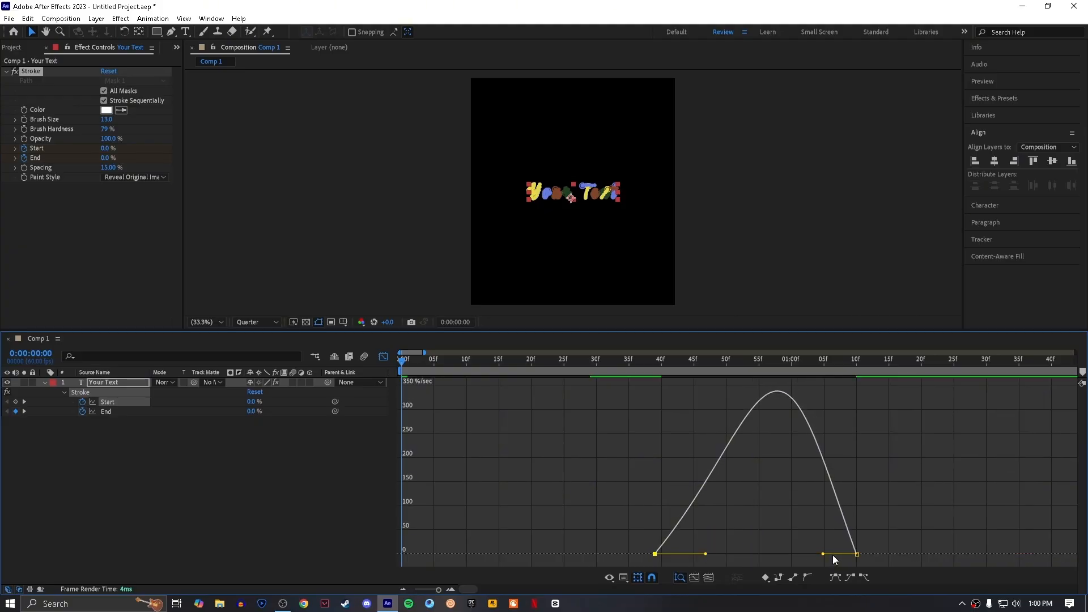
pyautogui.moveTo(856, 554); pyautogui.dragTo(787, 556)
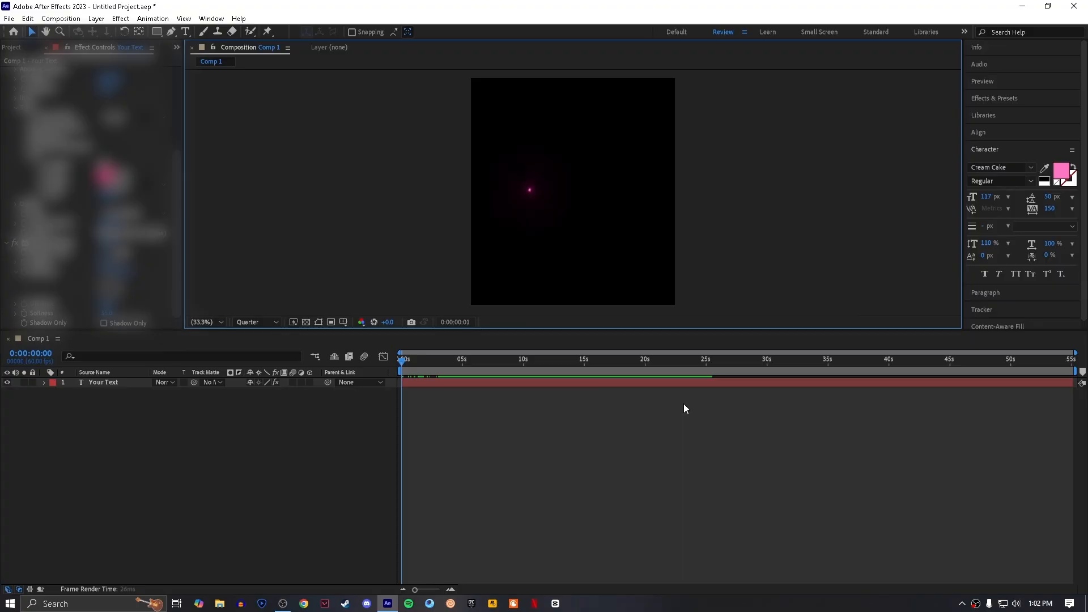
pyautogui.click(418, 372)
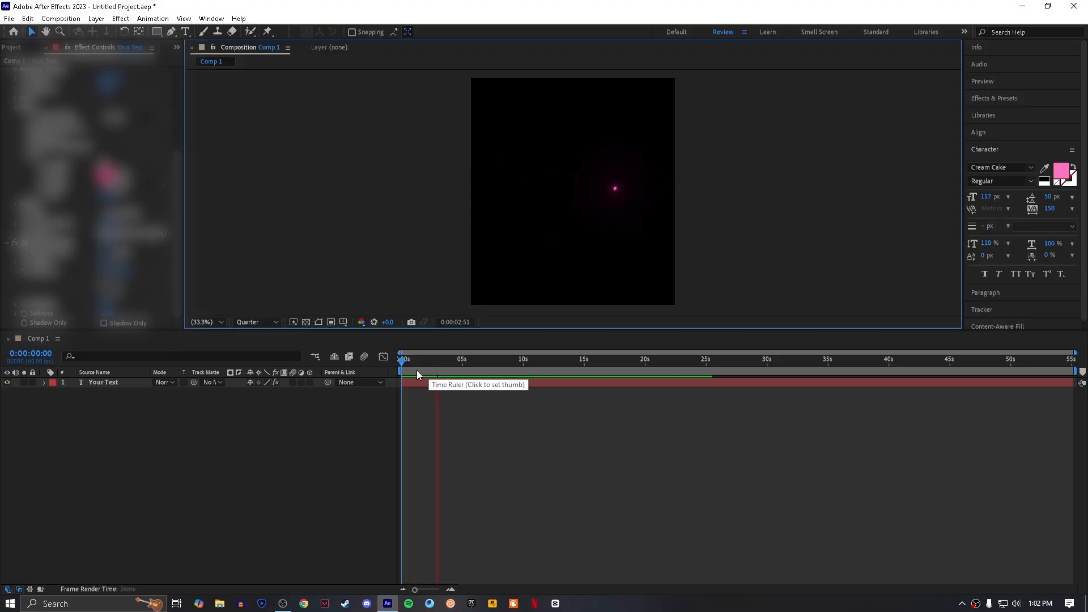
pyautogui.click(401, 359)
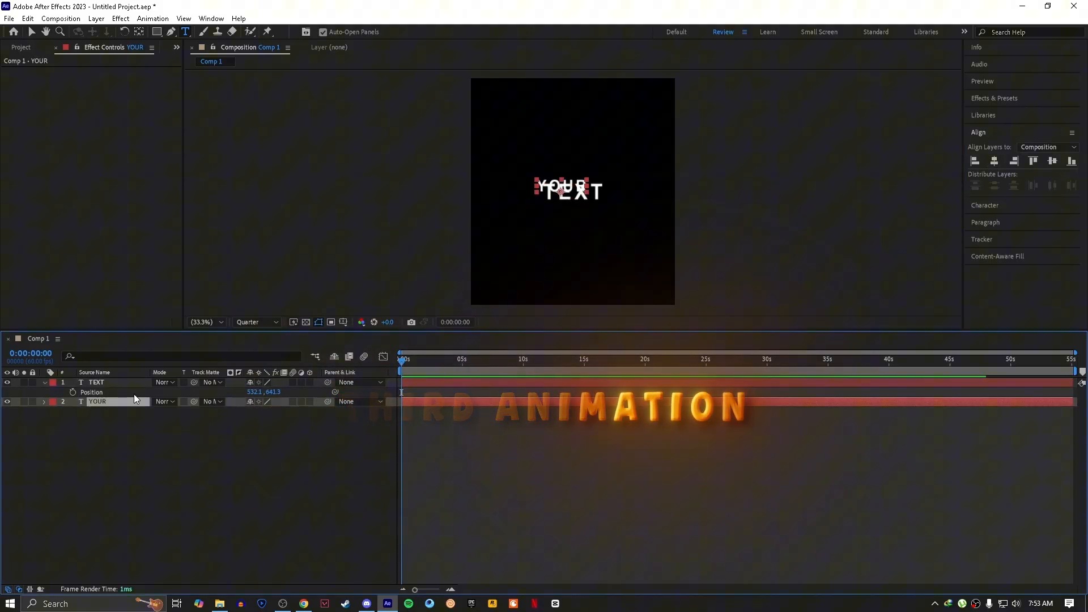
# - Keyframe YOUR's Scale from about 224% down to 100% over several frames and copy the keyframes
pyautogui.click(581, 359)
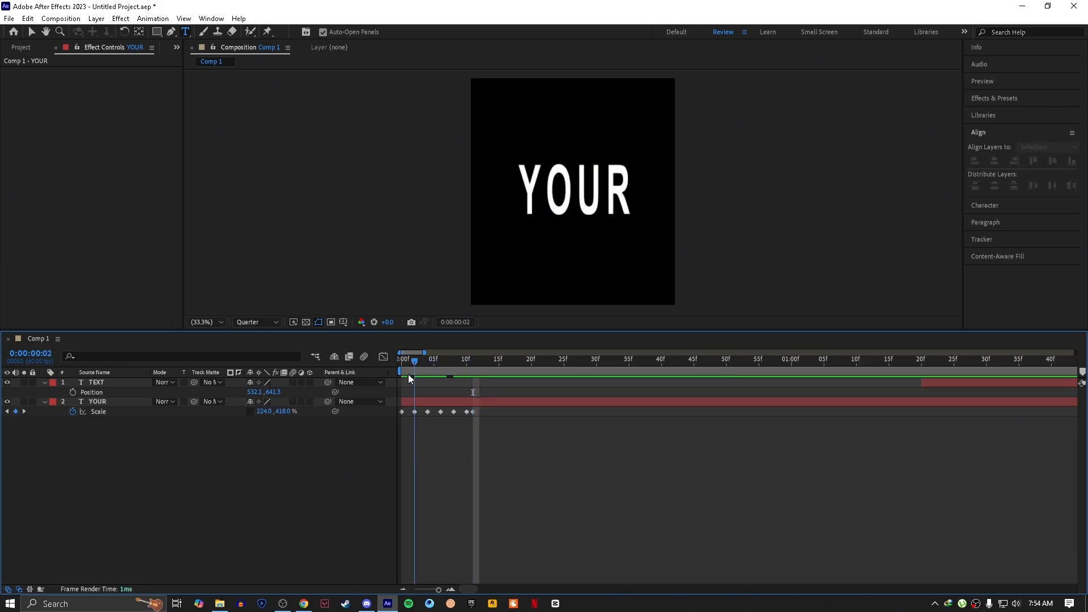
pyautogui.click(480, 359)
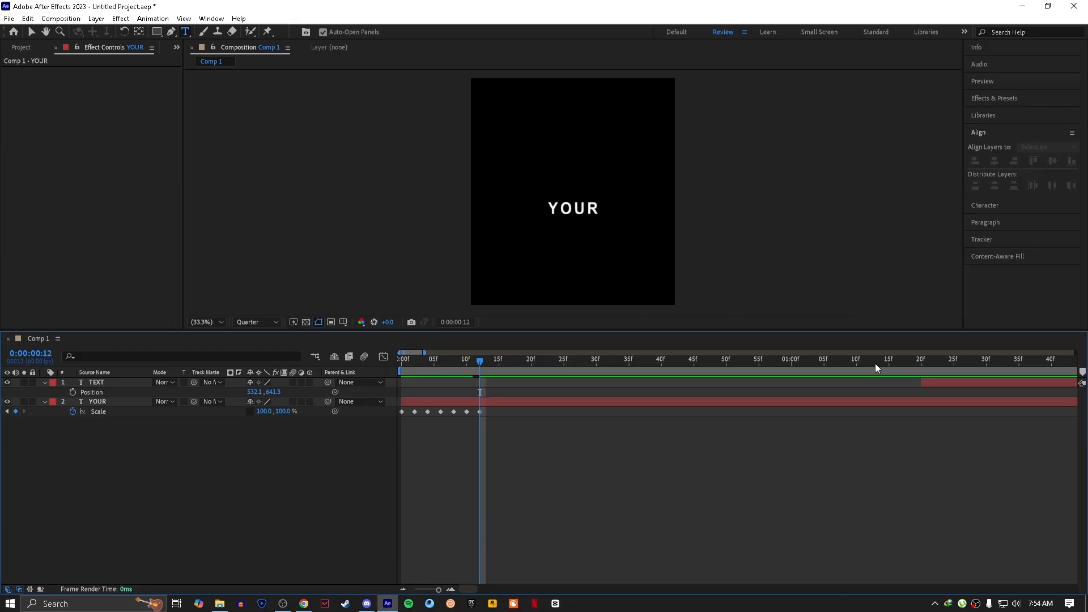
pyautogui.click(850, 359)
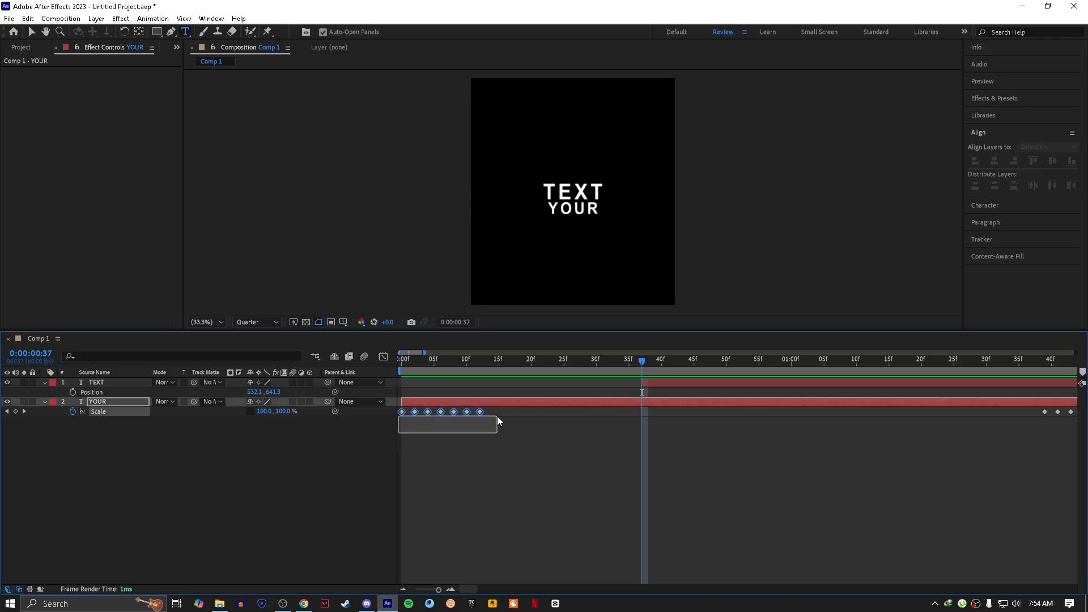
# - Colour TEXT red, paste the scale-pop keyframes onto it, and add a White Solid 1 layer
pyautogui.click(97, 382)
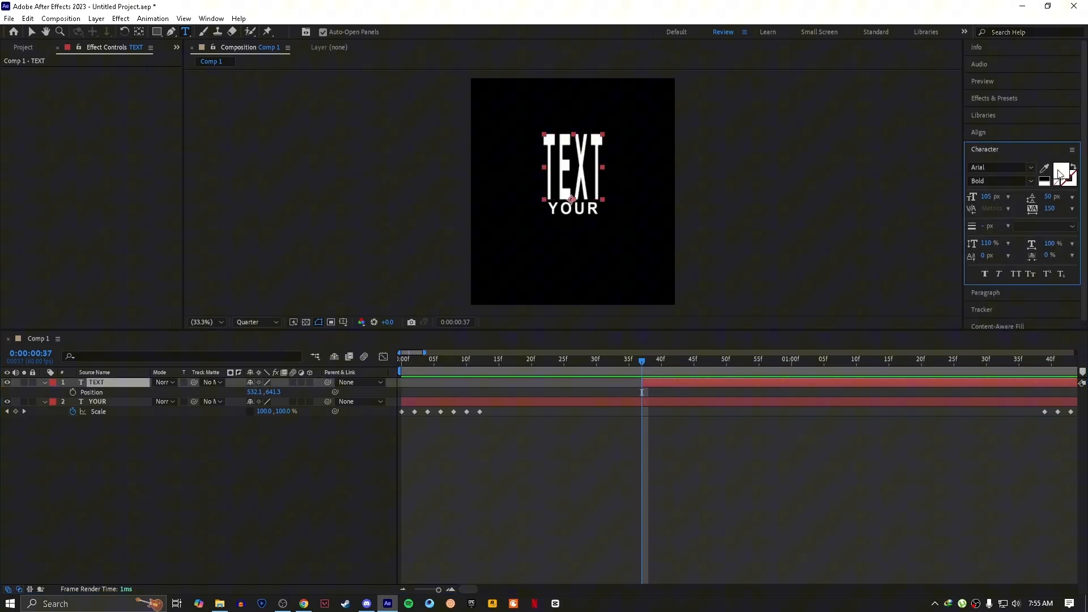
pyautogui.click(1064, 171)
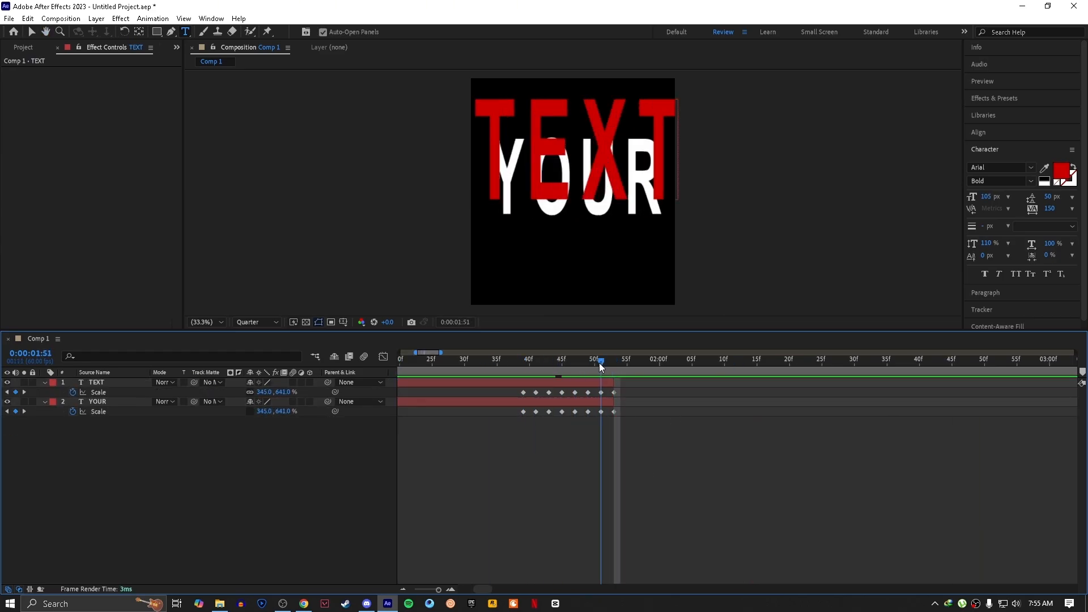
pyautogui.click(592, 360)
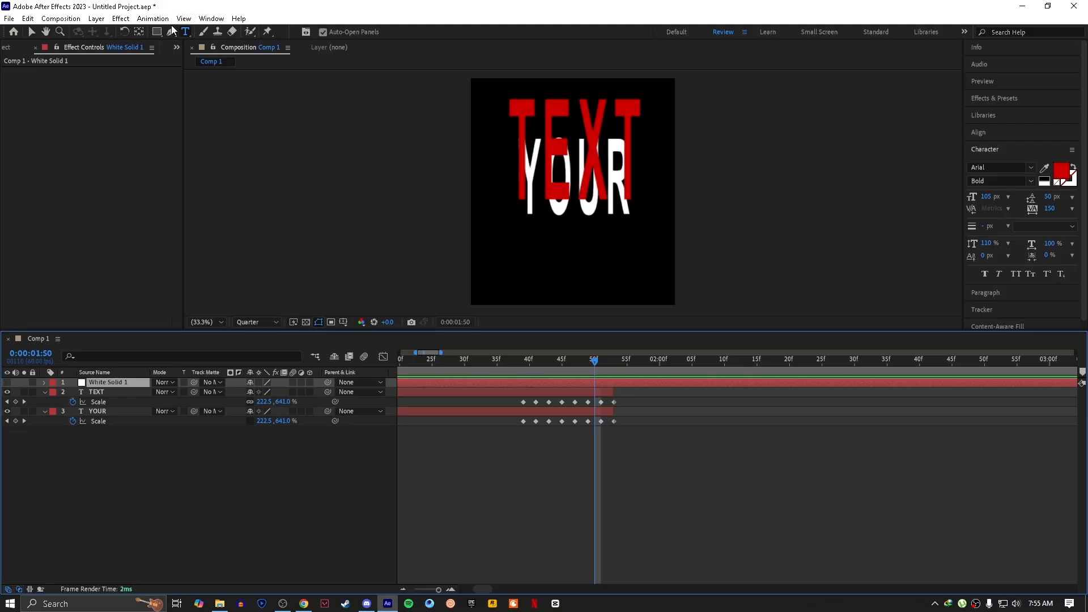
# - Select White Solid 1, TEXT and YOUR layers and pre-compose them into Pre-comp 1
pyautogui.moveTo(496, 94); pyautogui.dragTo(589, 138)
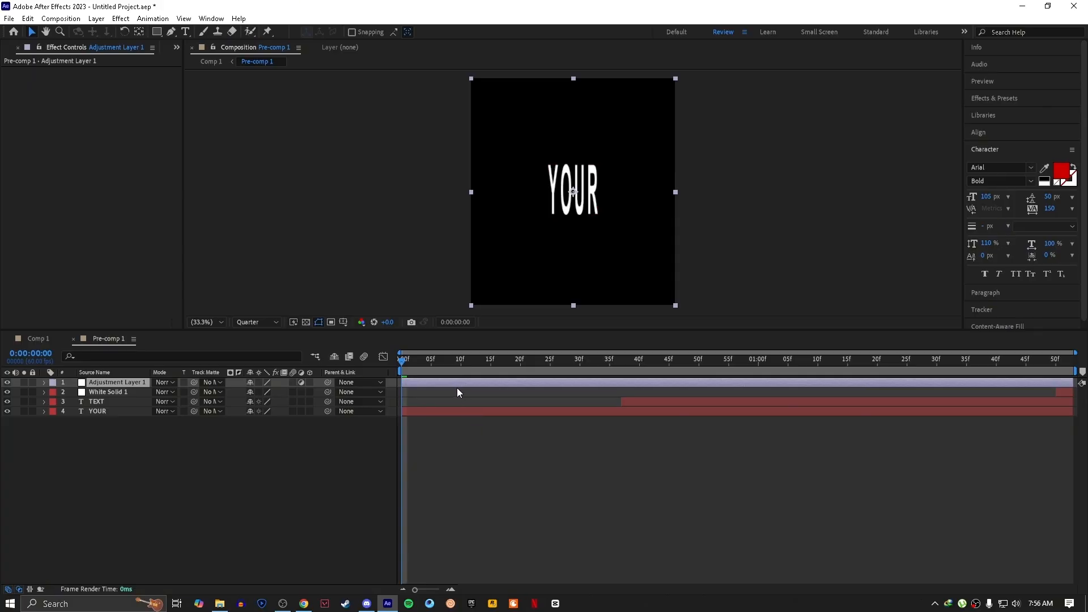
# - Add BCC Cross Glitch to Adjustment Layer 1 with Glitch Intensity 15 and scrub the timeline to preview
pyautogui.write('bcc')
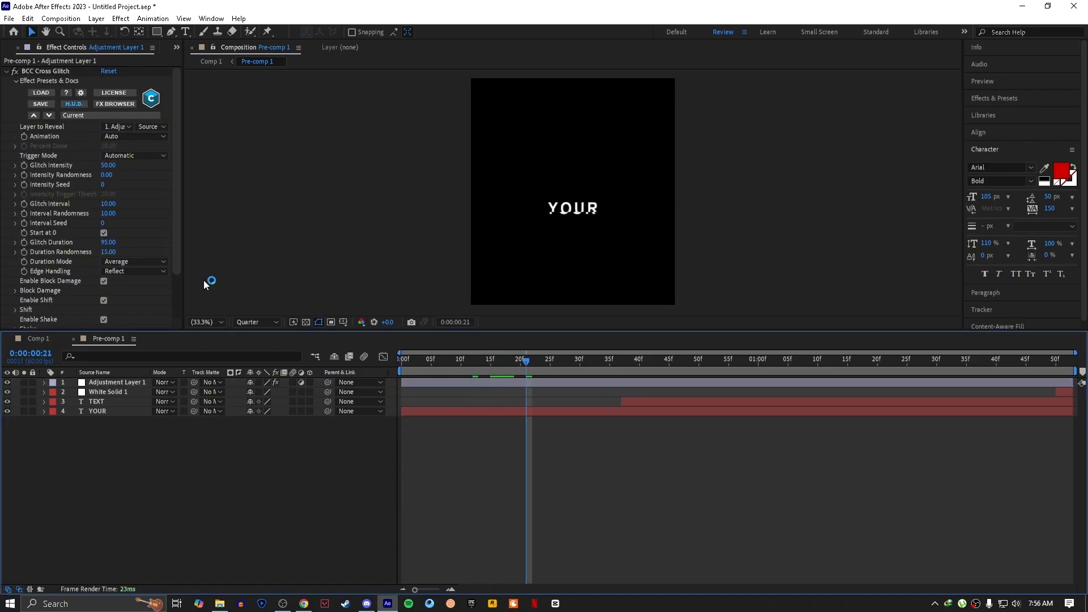
pyautogui.click(107, 165)
pyautogui.write('15')
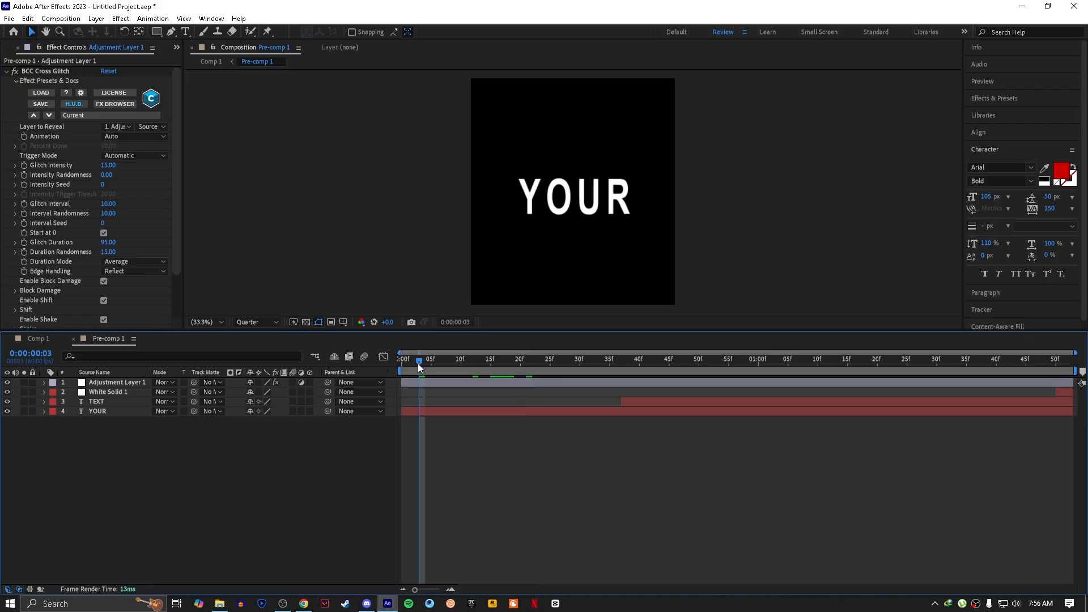
pyautogui.click(905, 359)
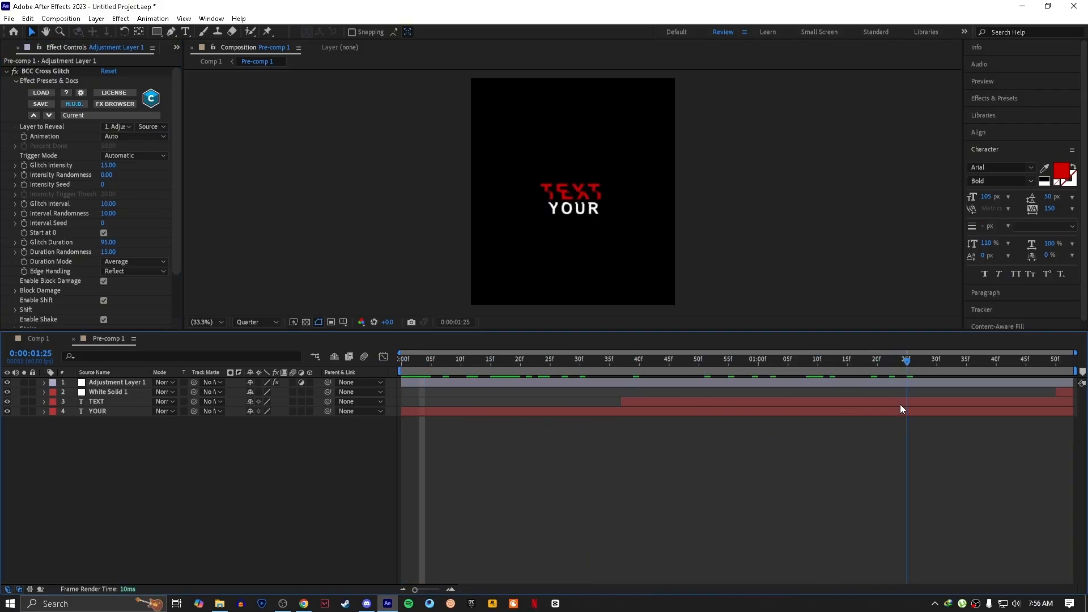
pyautogui.click(402, 359)
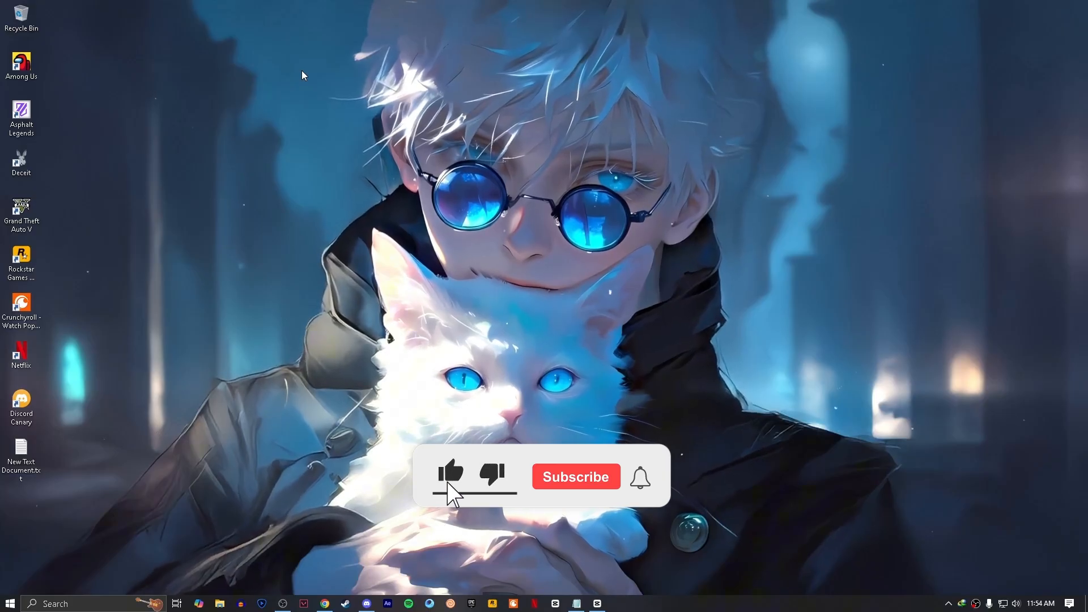
# - Dismiss After Effects so the Windows desktop with the outro graphic is showing
pyautogui.click(576, 477)
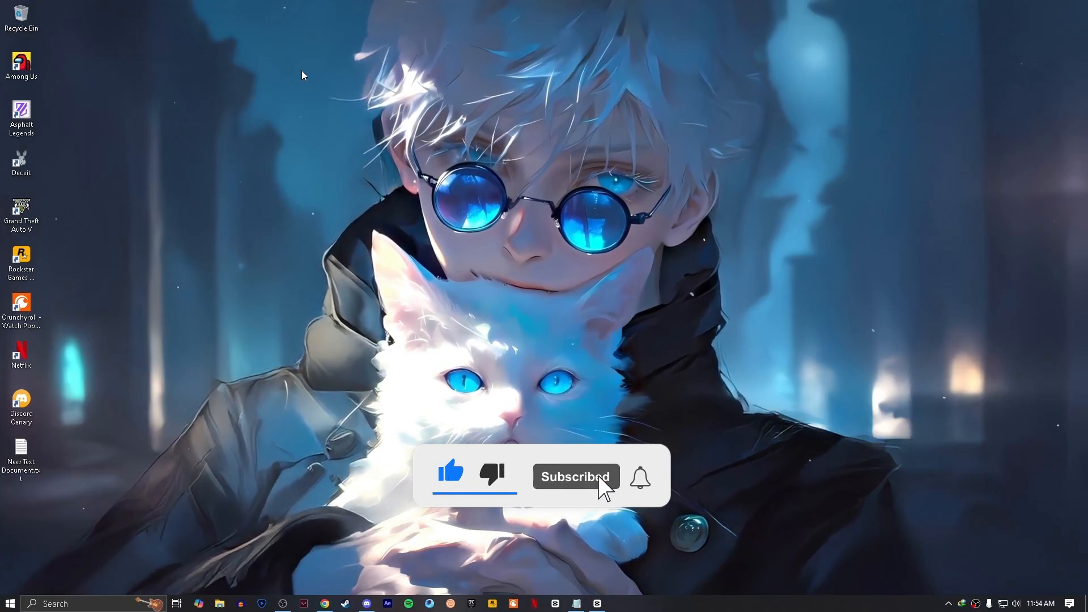